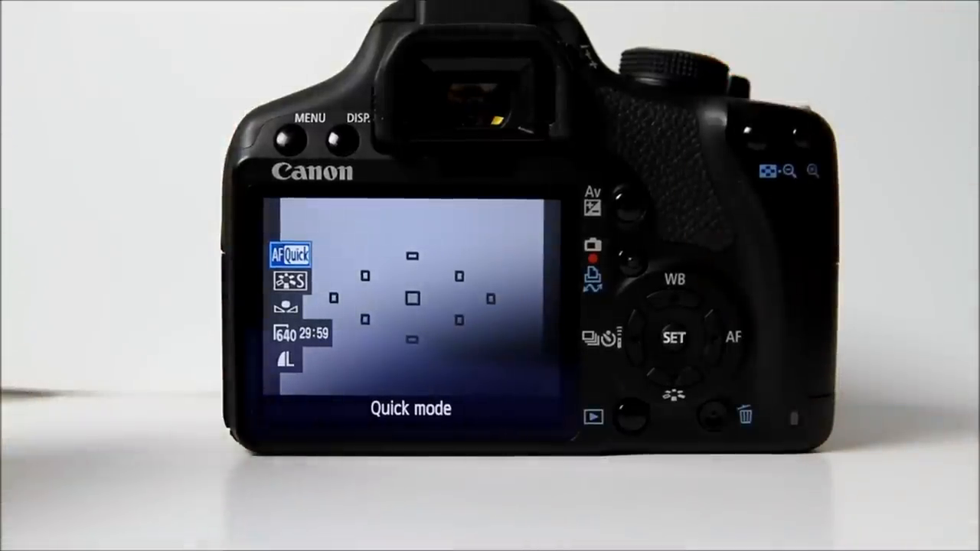
Step: Set the live-view movie AF mode to Quick mode from the Q menu
{"action": "left_click", "coordinate": [674, 339]}
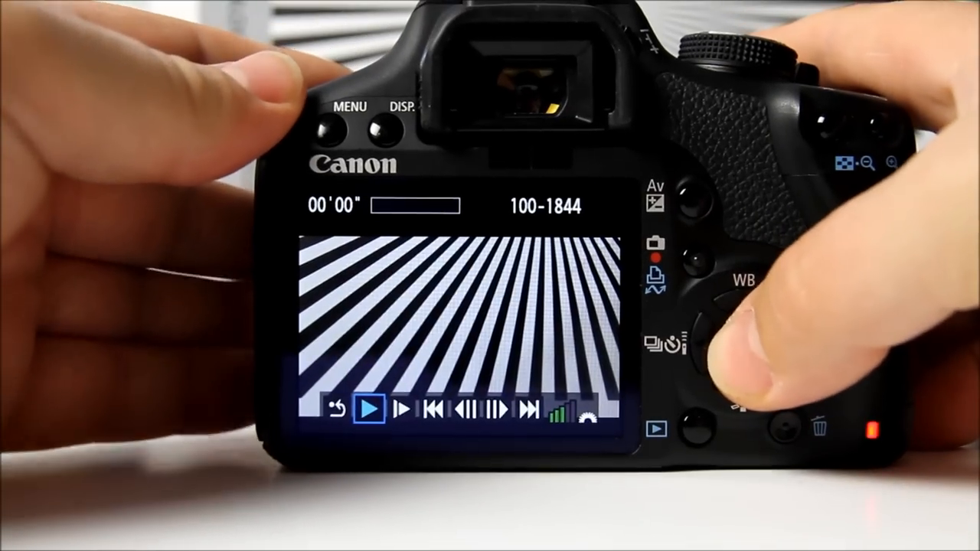
Step: Play the recorded clip through to 00'09" and bring up its Erase prompt
{"action": "left_click", "coordinate": [738, 328]}
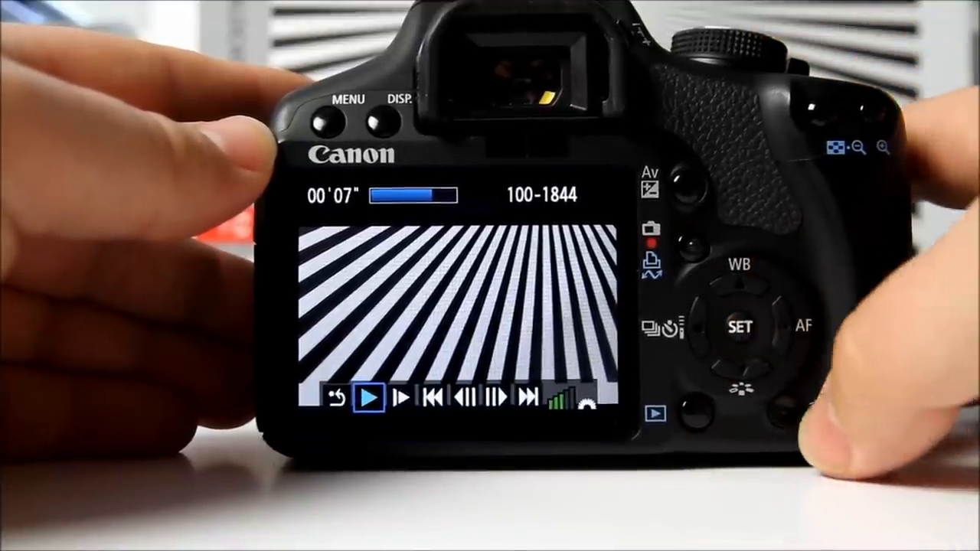
{"action": "left_click", "coordinate": [815, 406]}
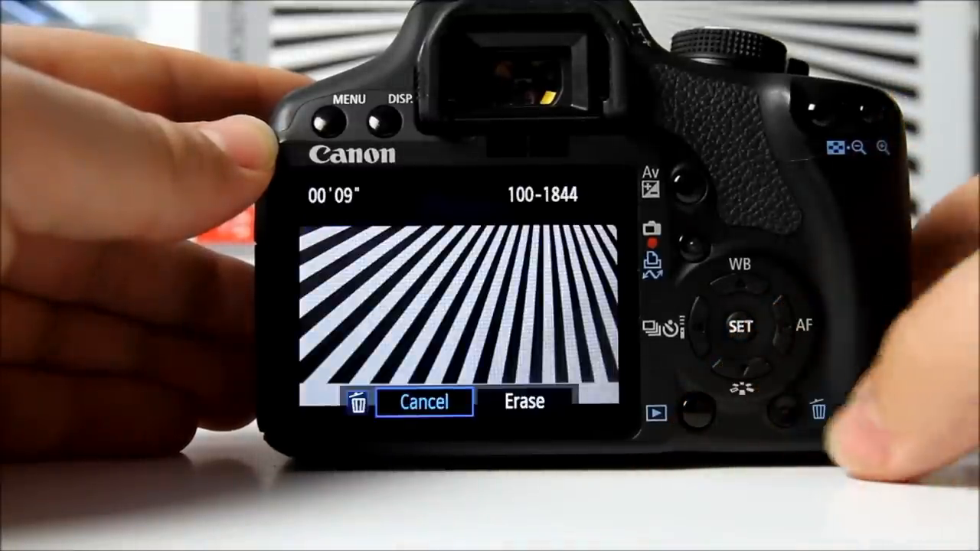